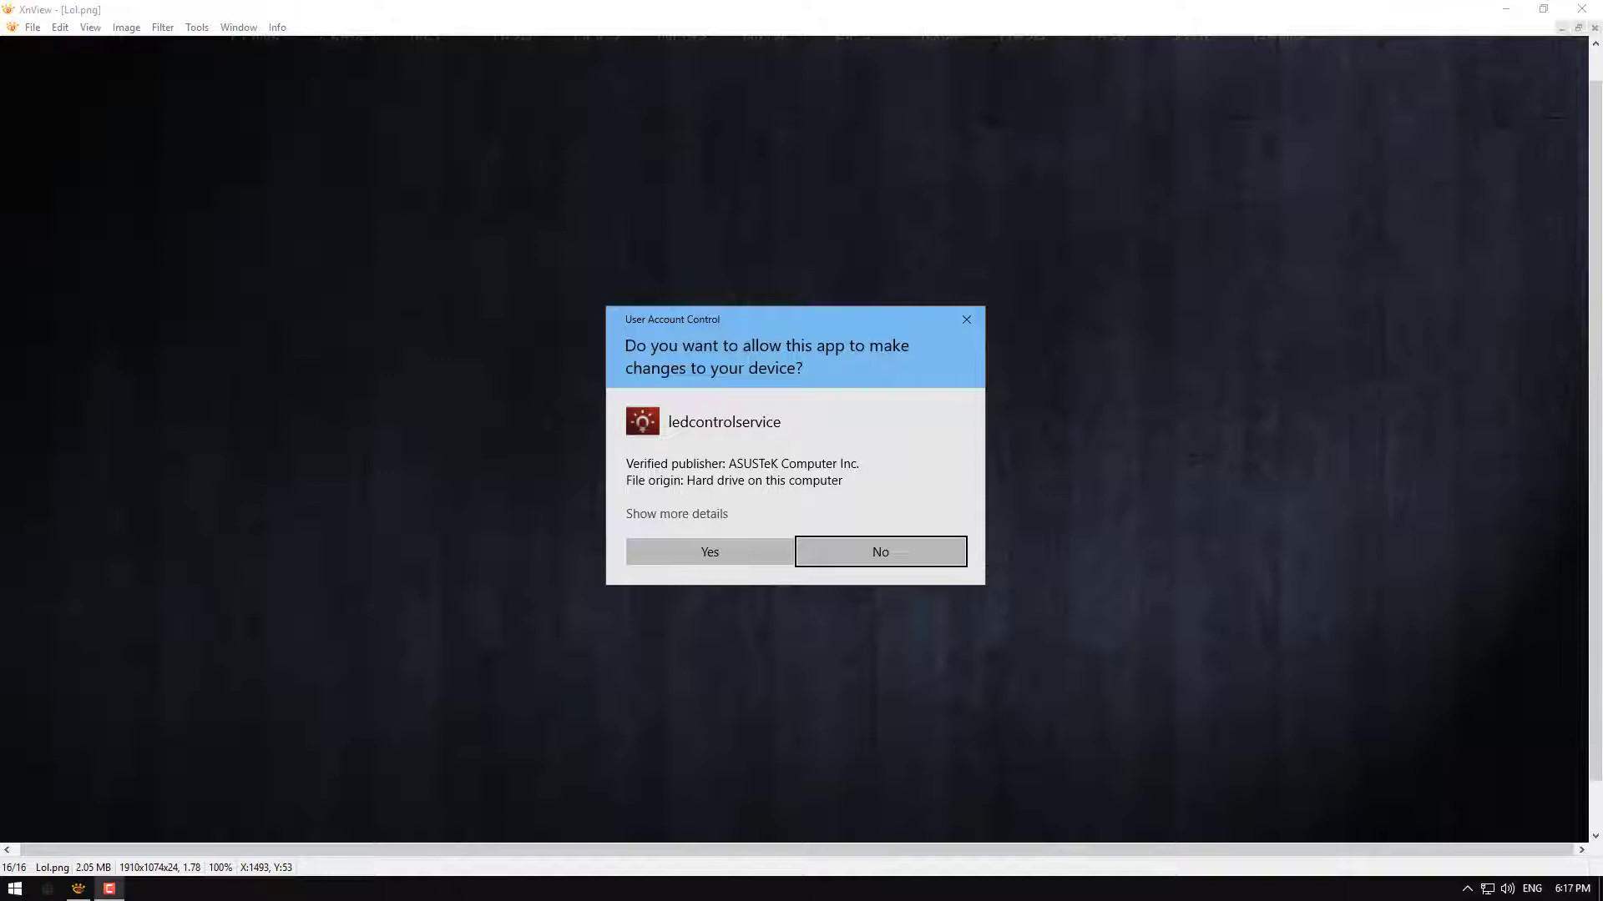
mouse_move(1023, 121)
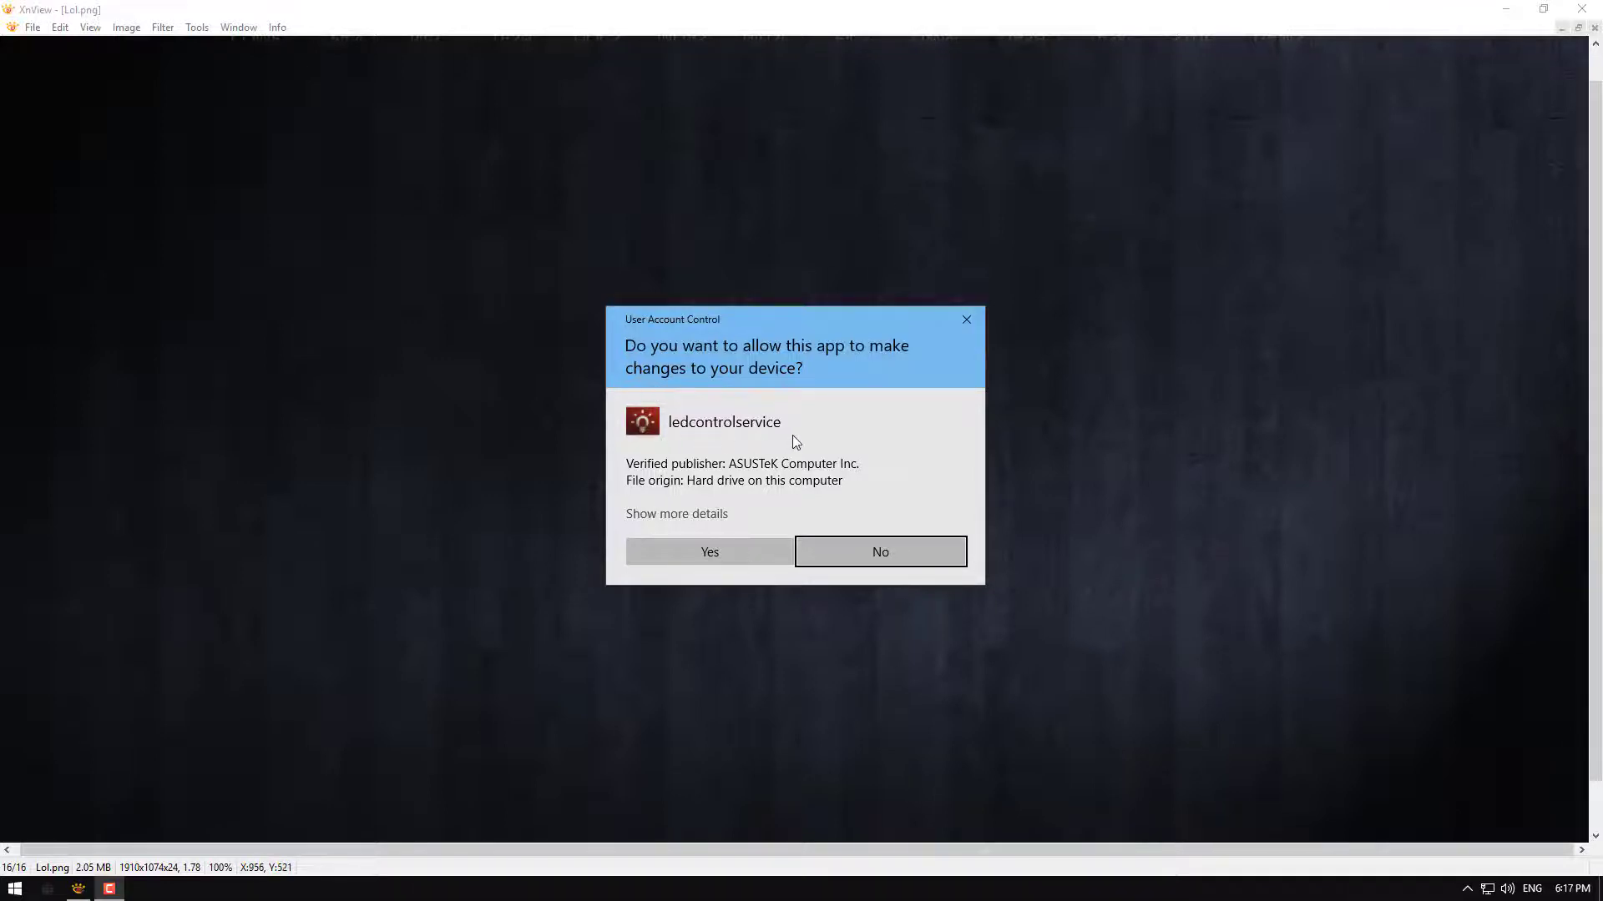
mouse_move(1100, 427)
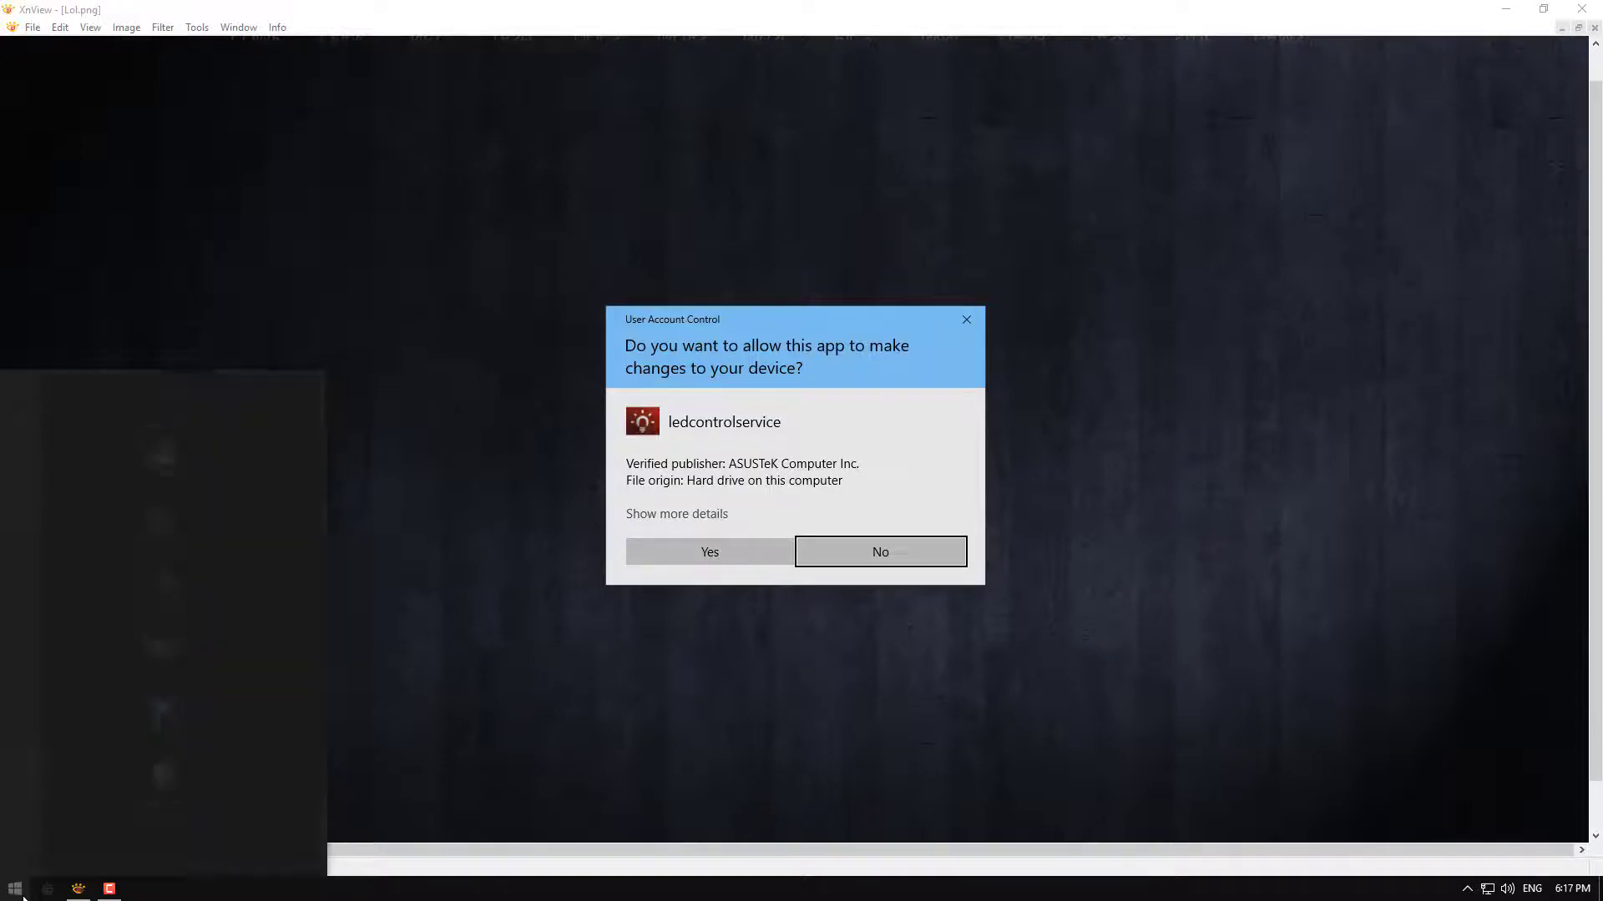
- Search the Start menu for 'user account' to reach User Account Control settings
text(user account)
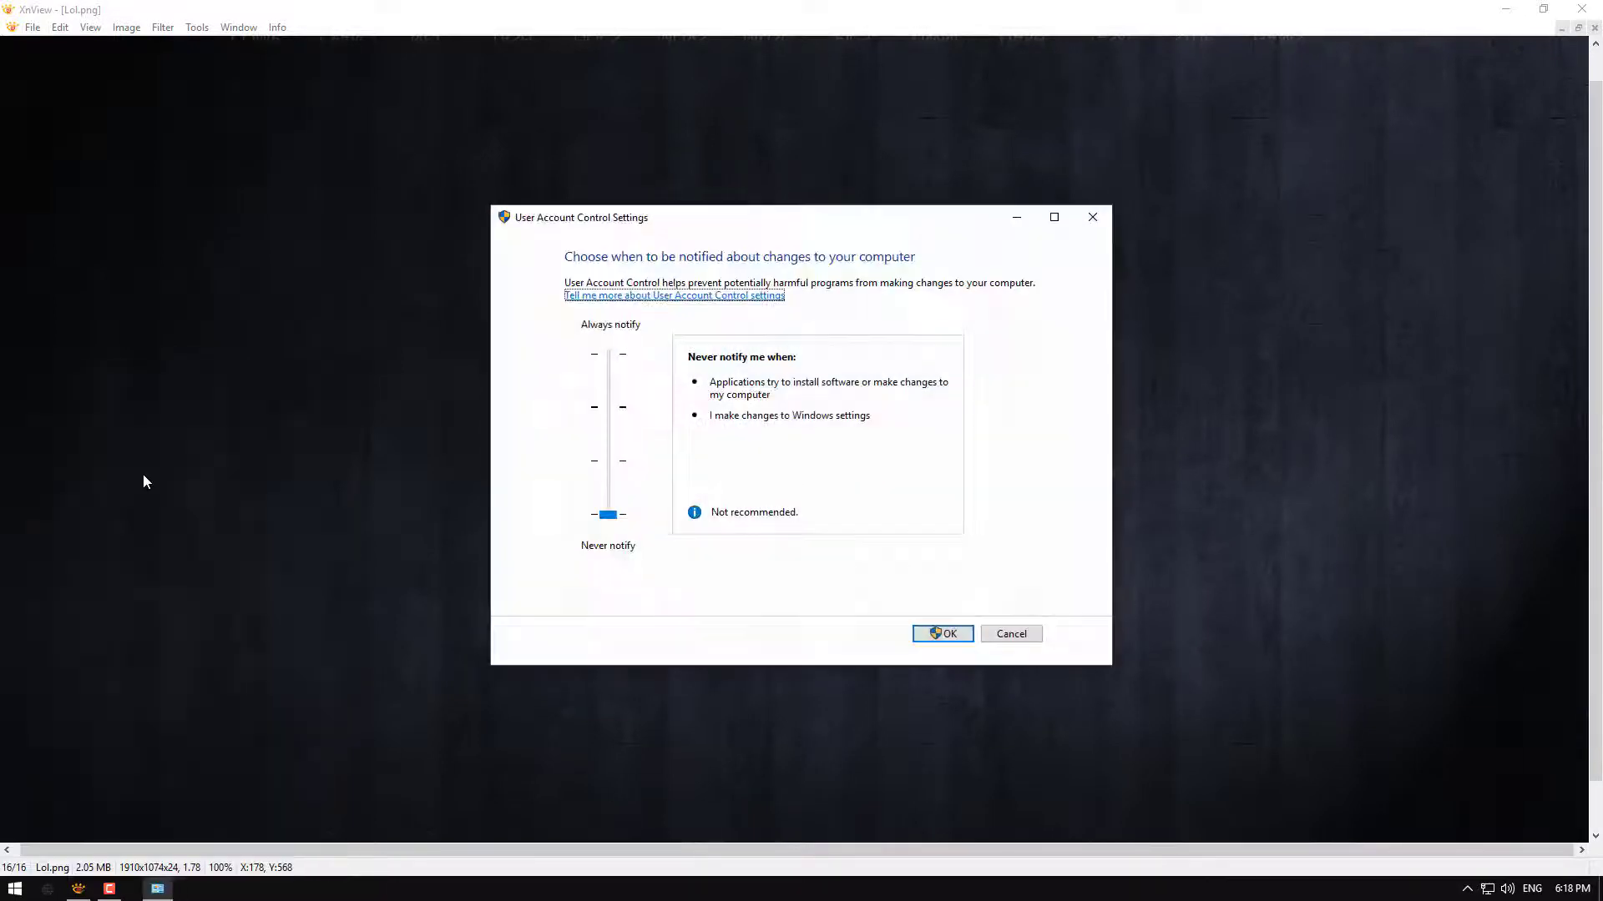
drag(608, 514, 608, 407)
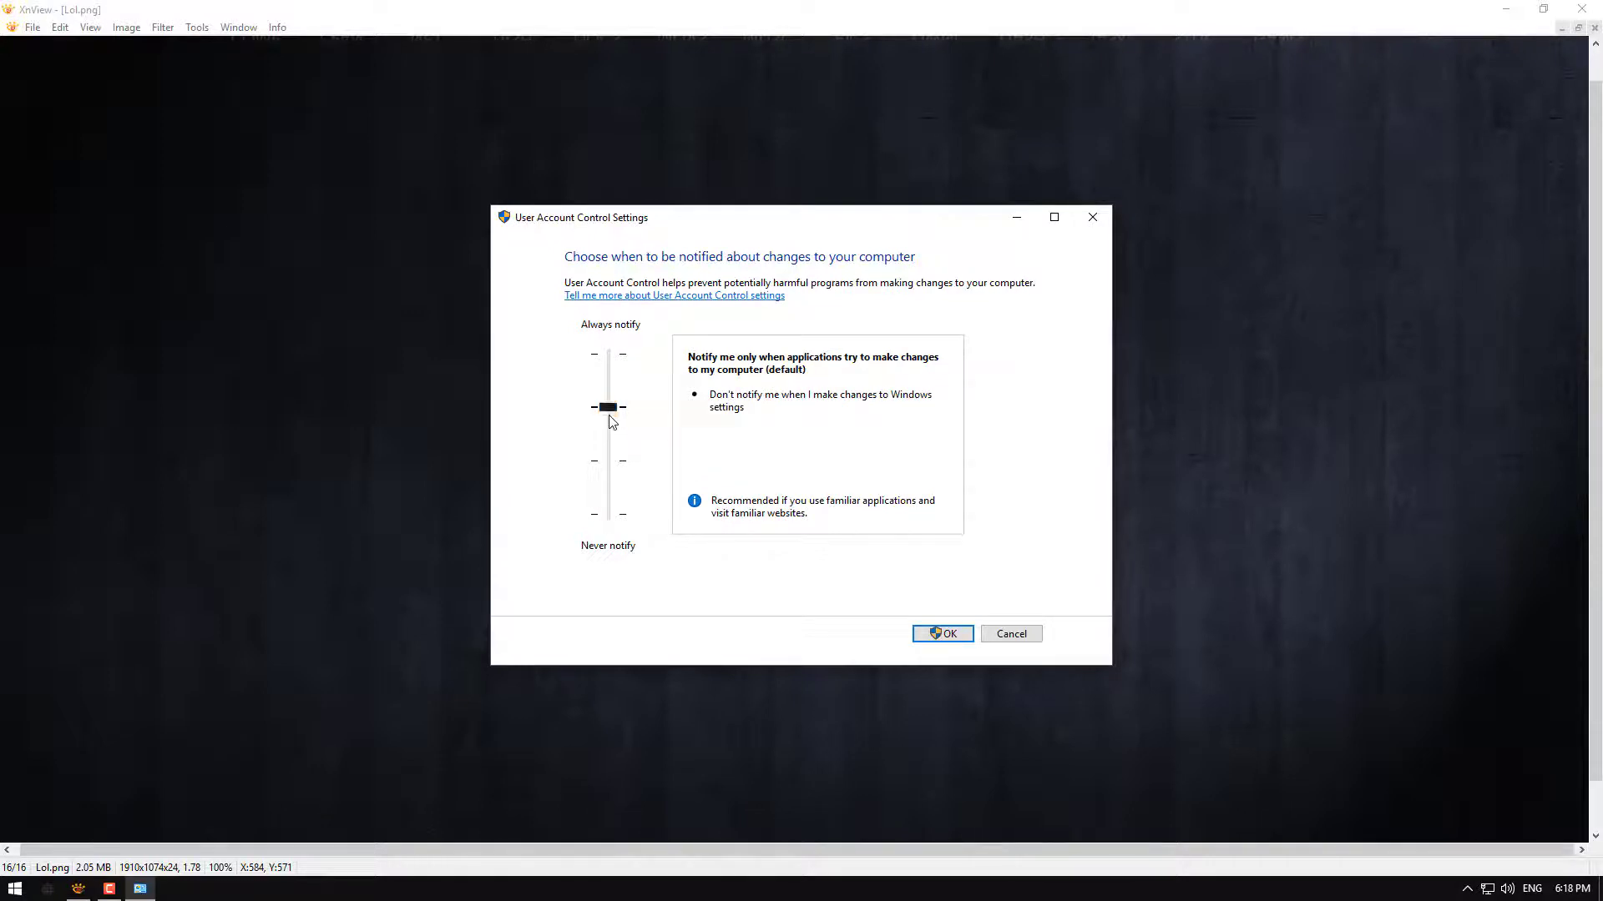
drag(608, 407, 608, 461)
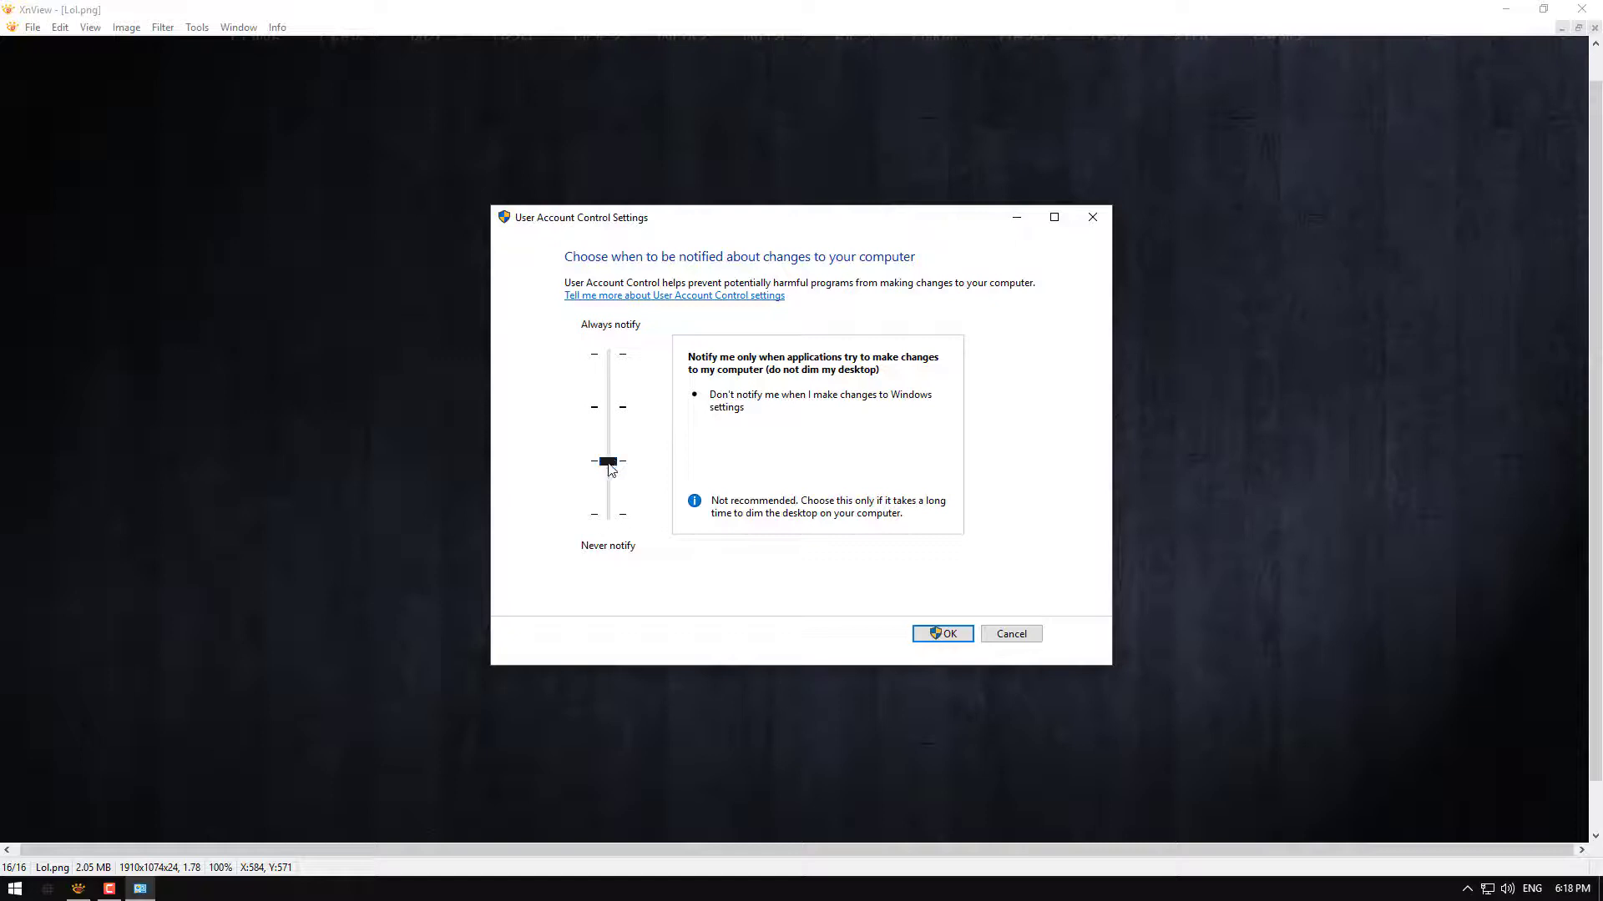
drag(608, 461, 608, 514)
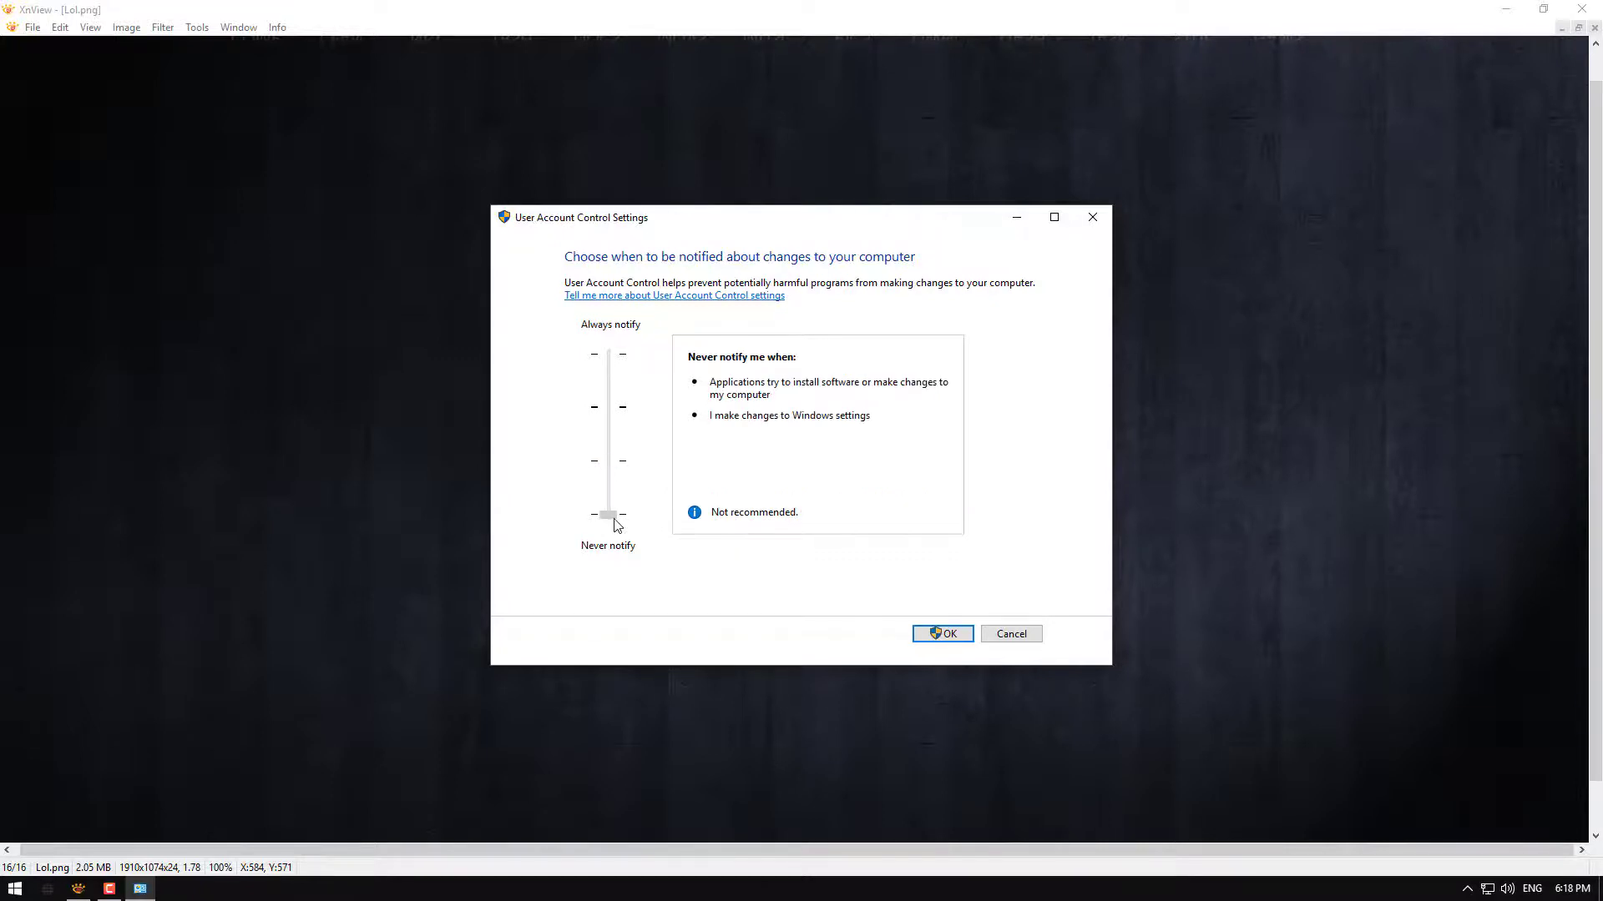
click(607, 514)
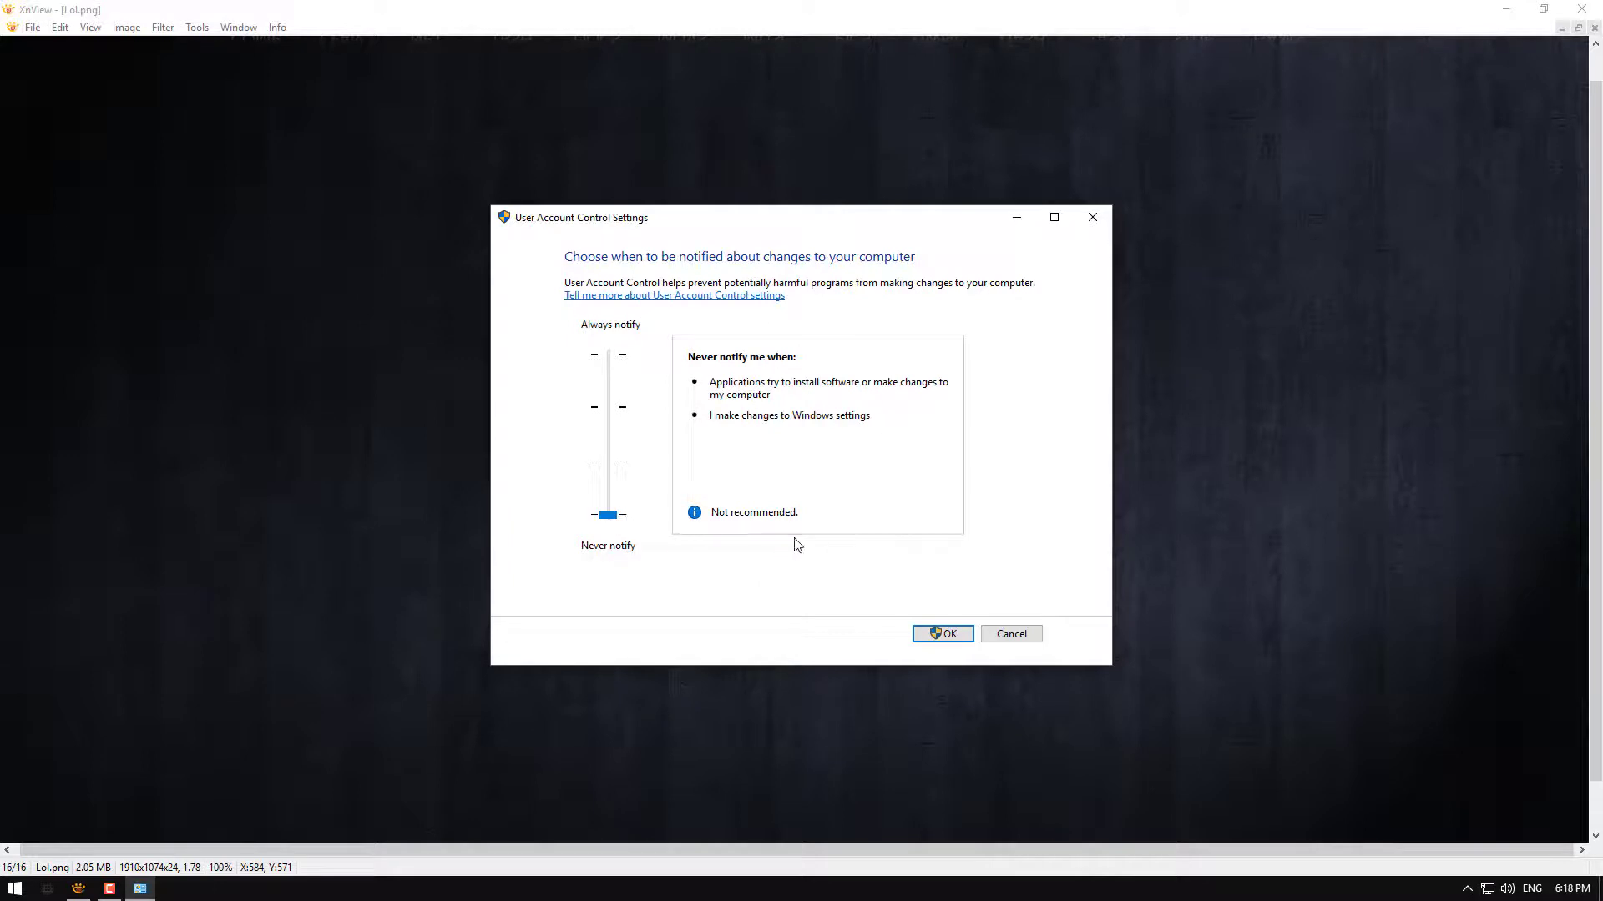
mouse_move(935, 528)
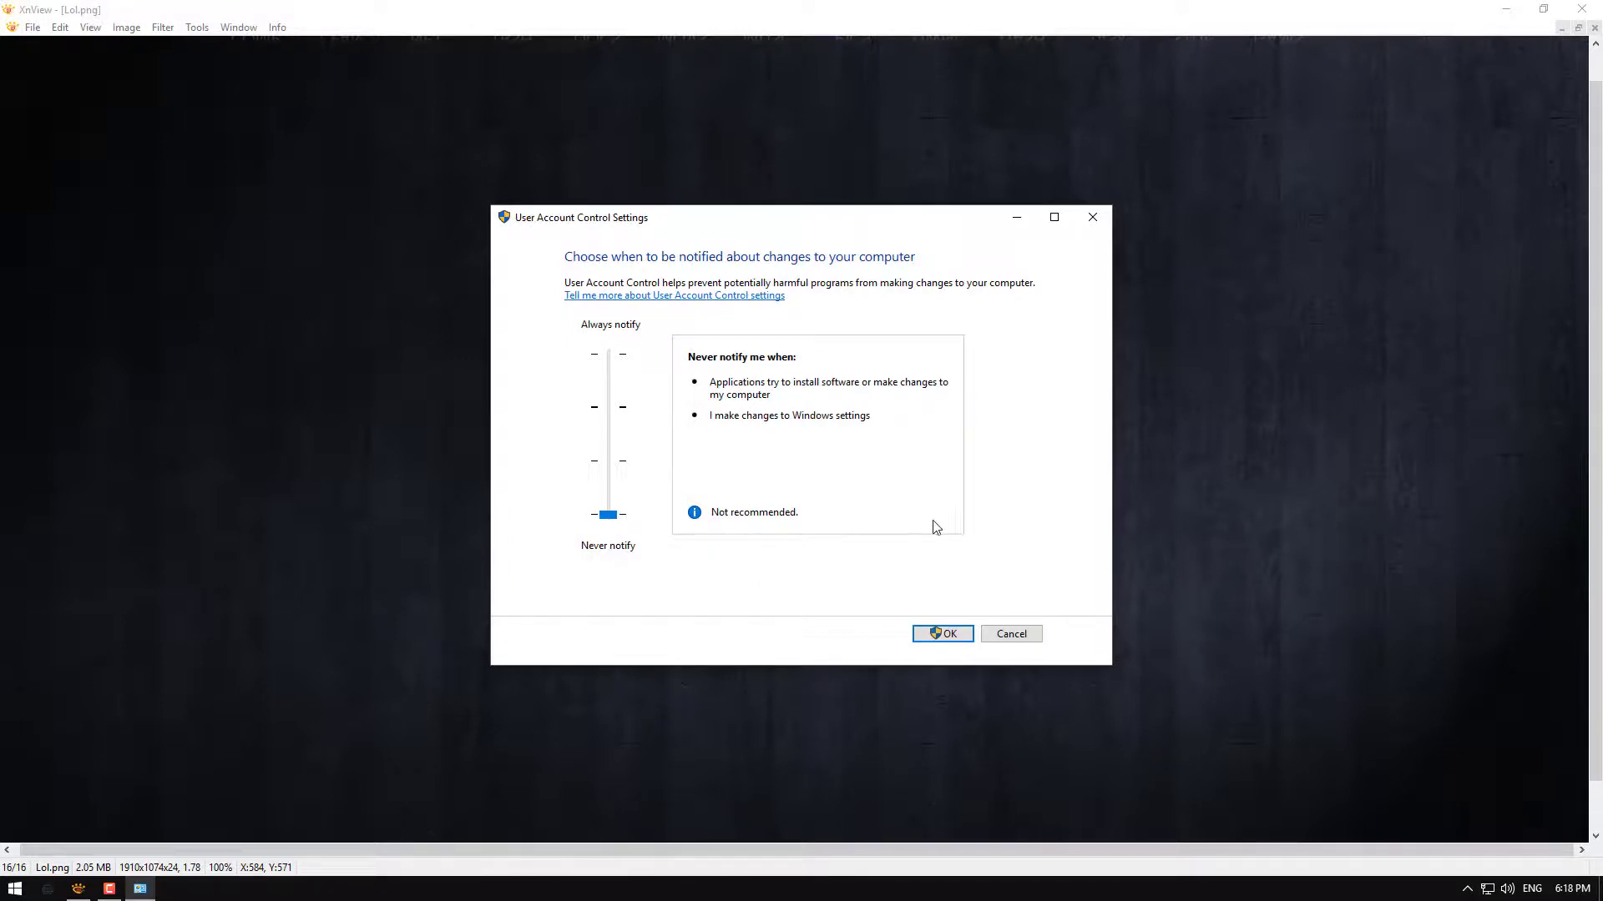
mouse_move(781, 484)
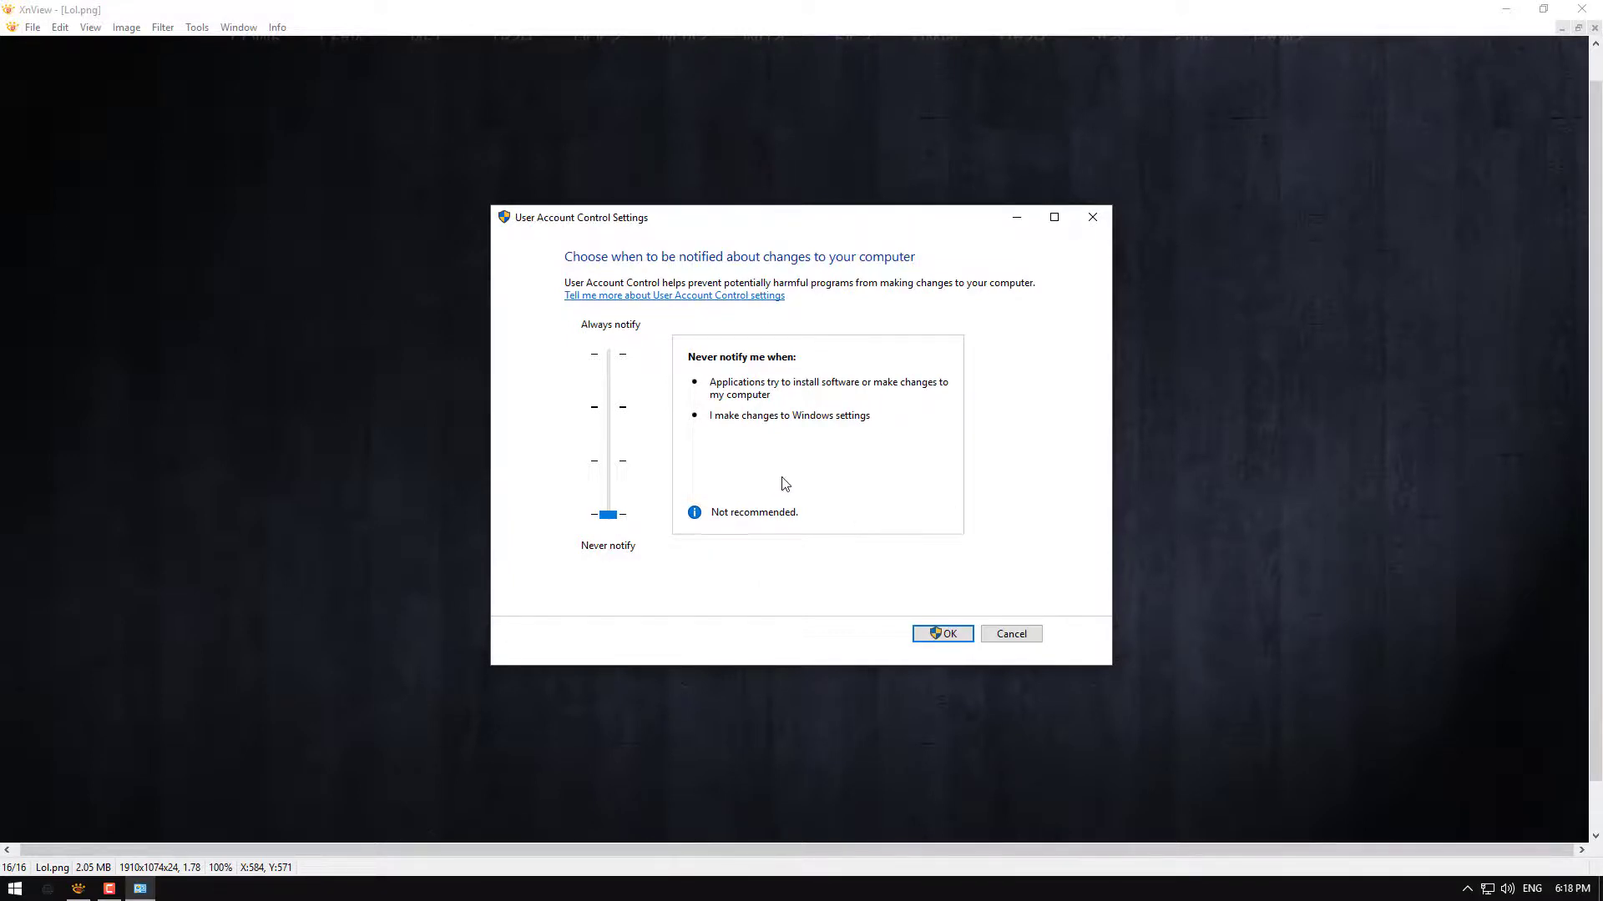
mouse_move(806, 529)
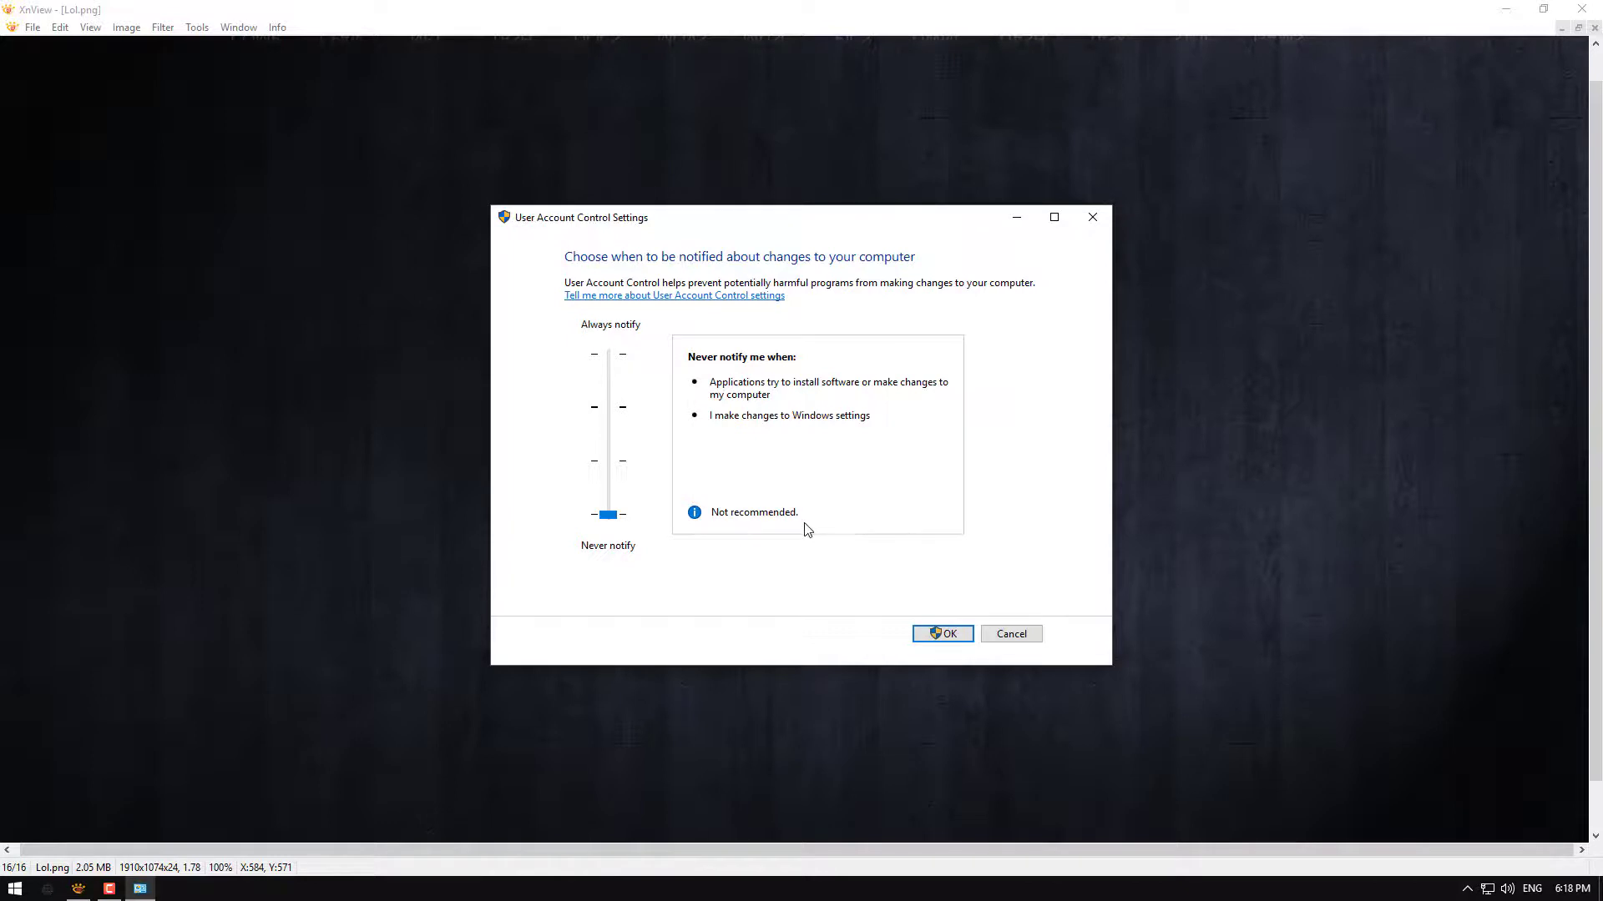
mouse_move(679, 483)
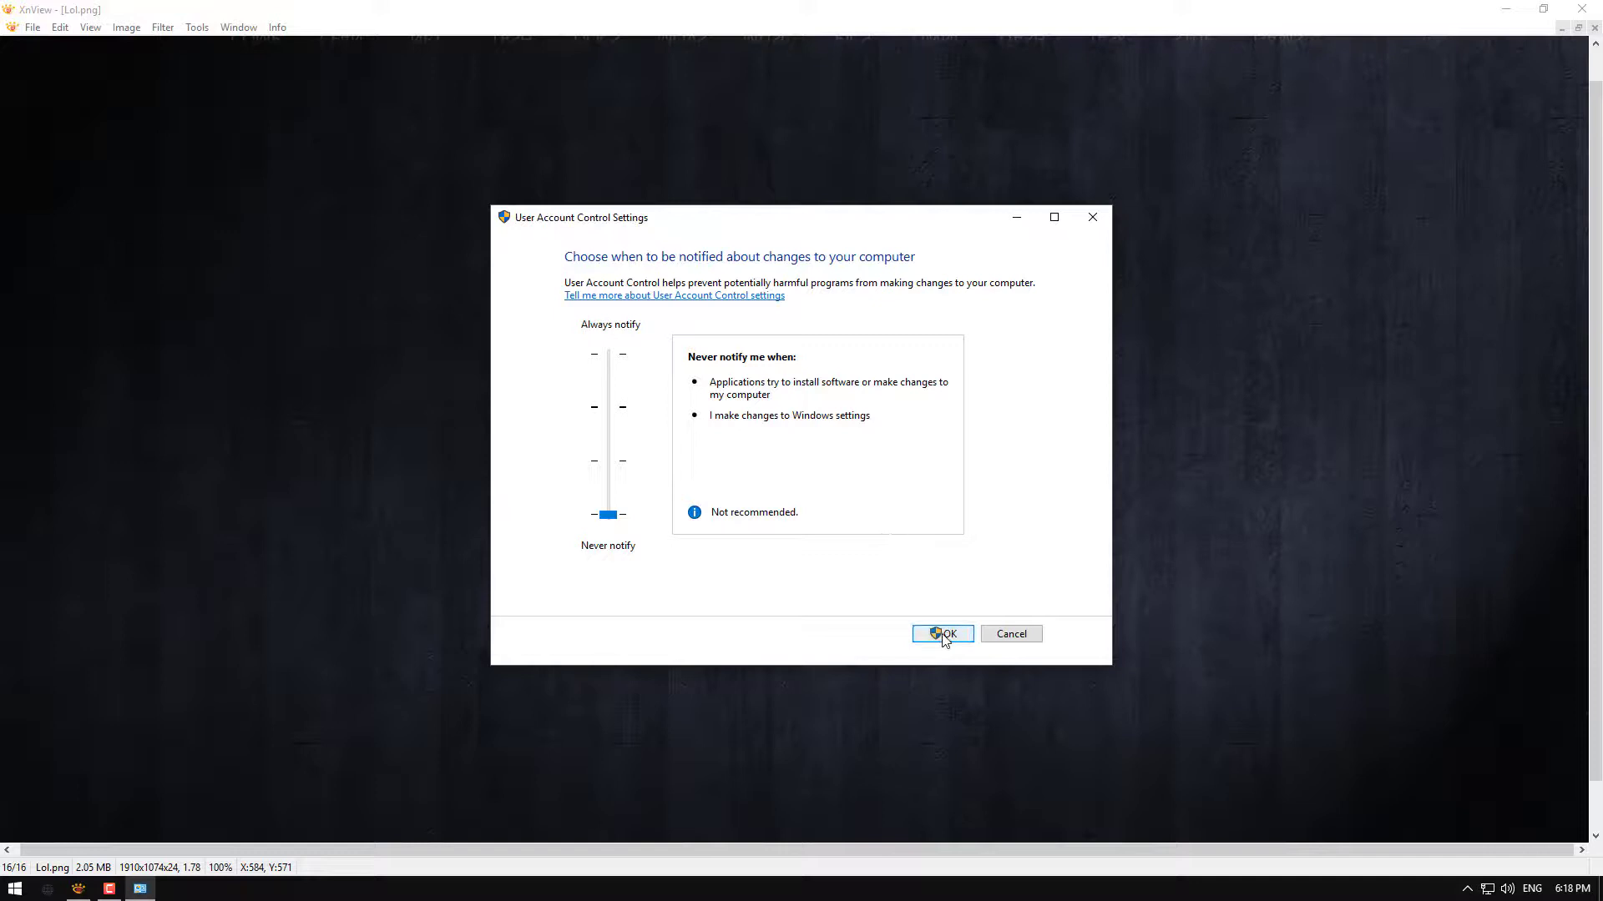
- Confirm the Never notify level with OK, closing User Account Control Settings
click(942, 634)
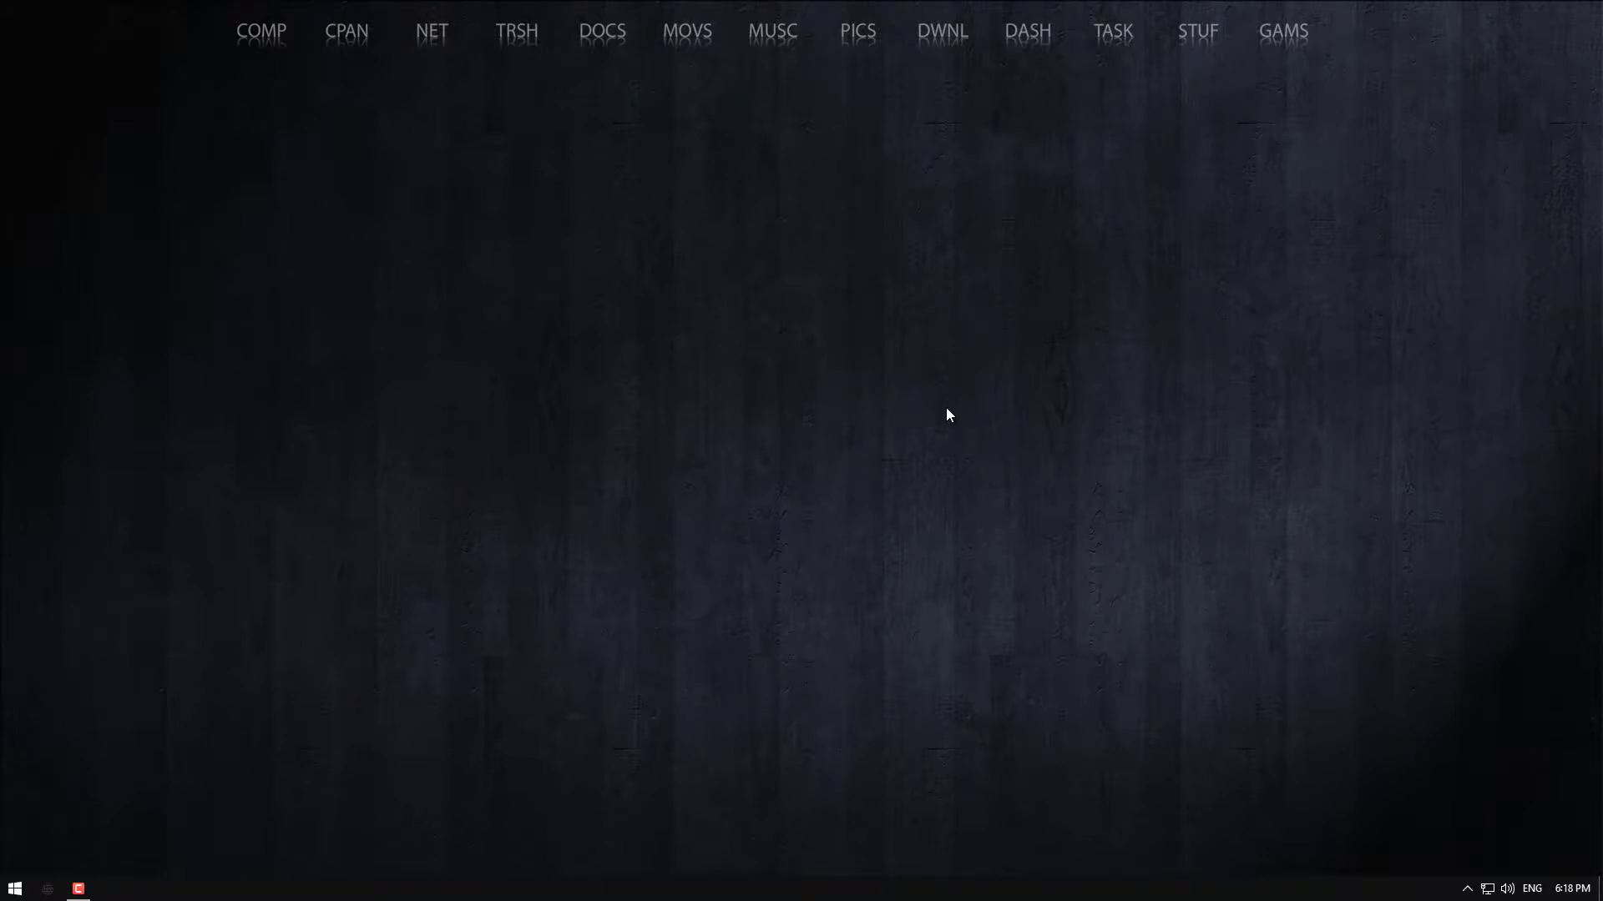
mouse_move(920, 489)
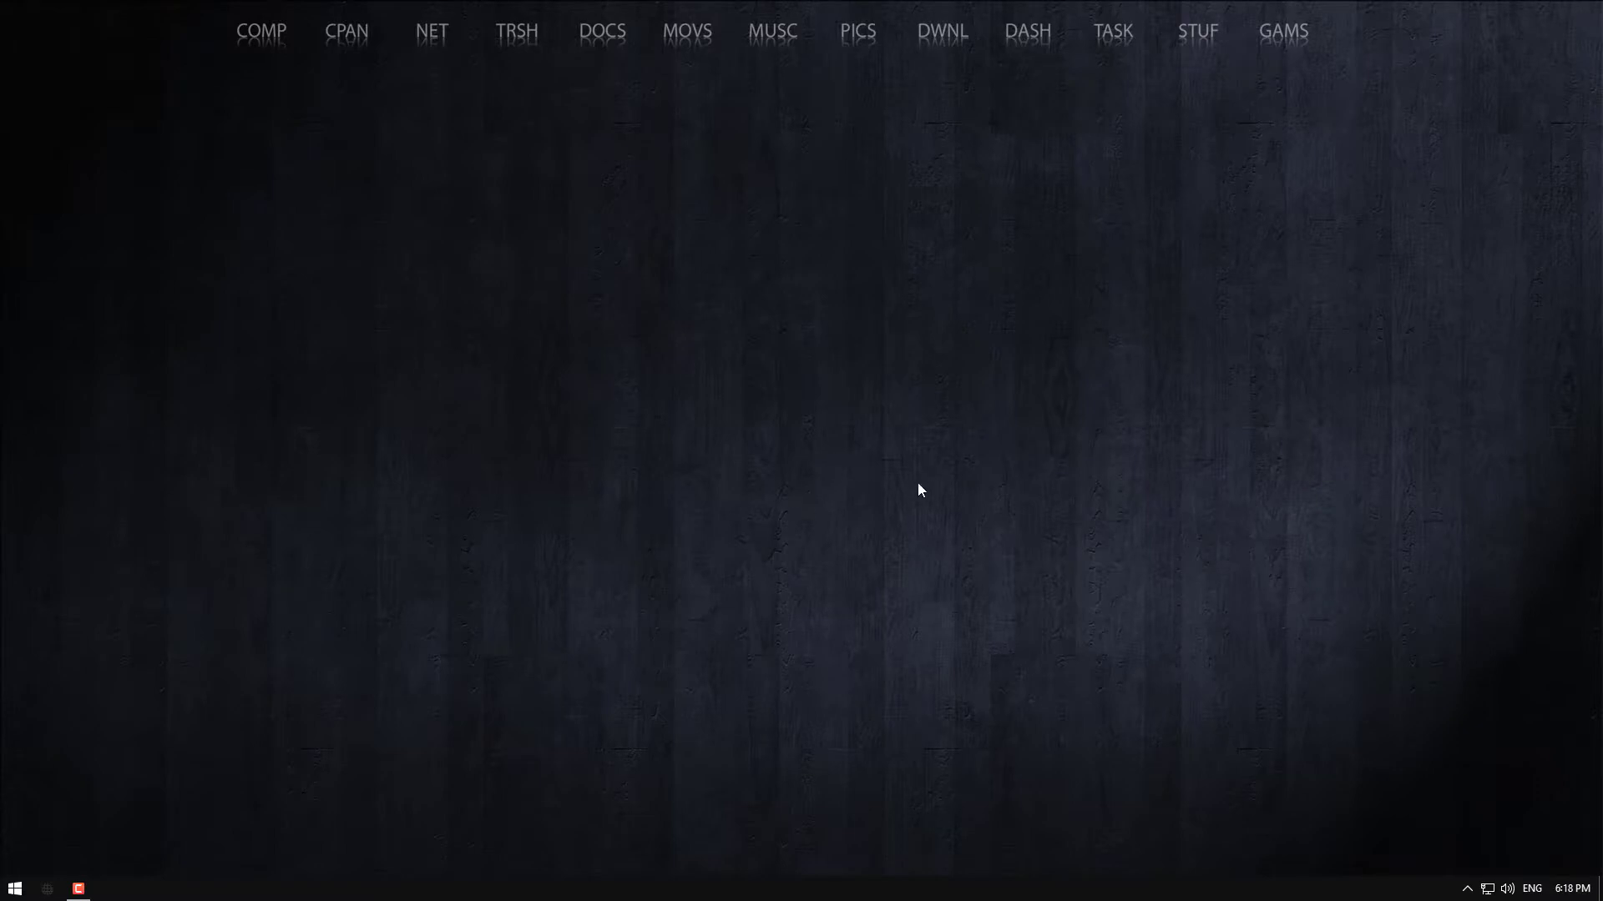
mouse_move(898, 527)
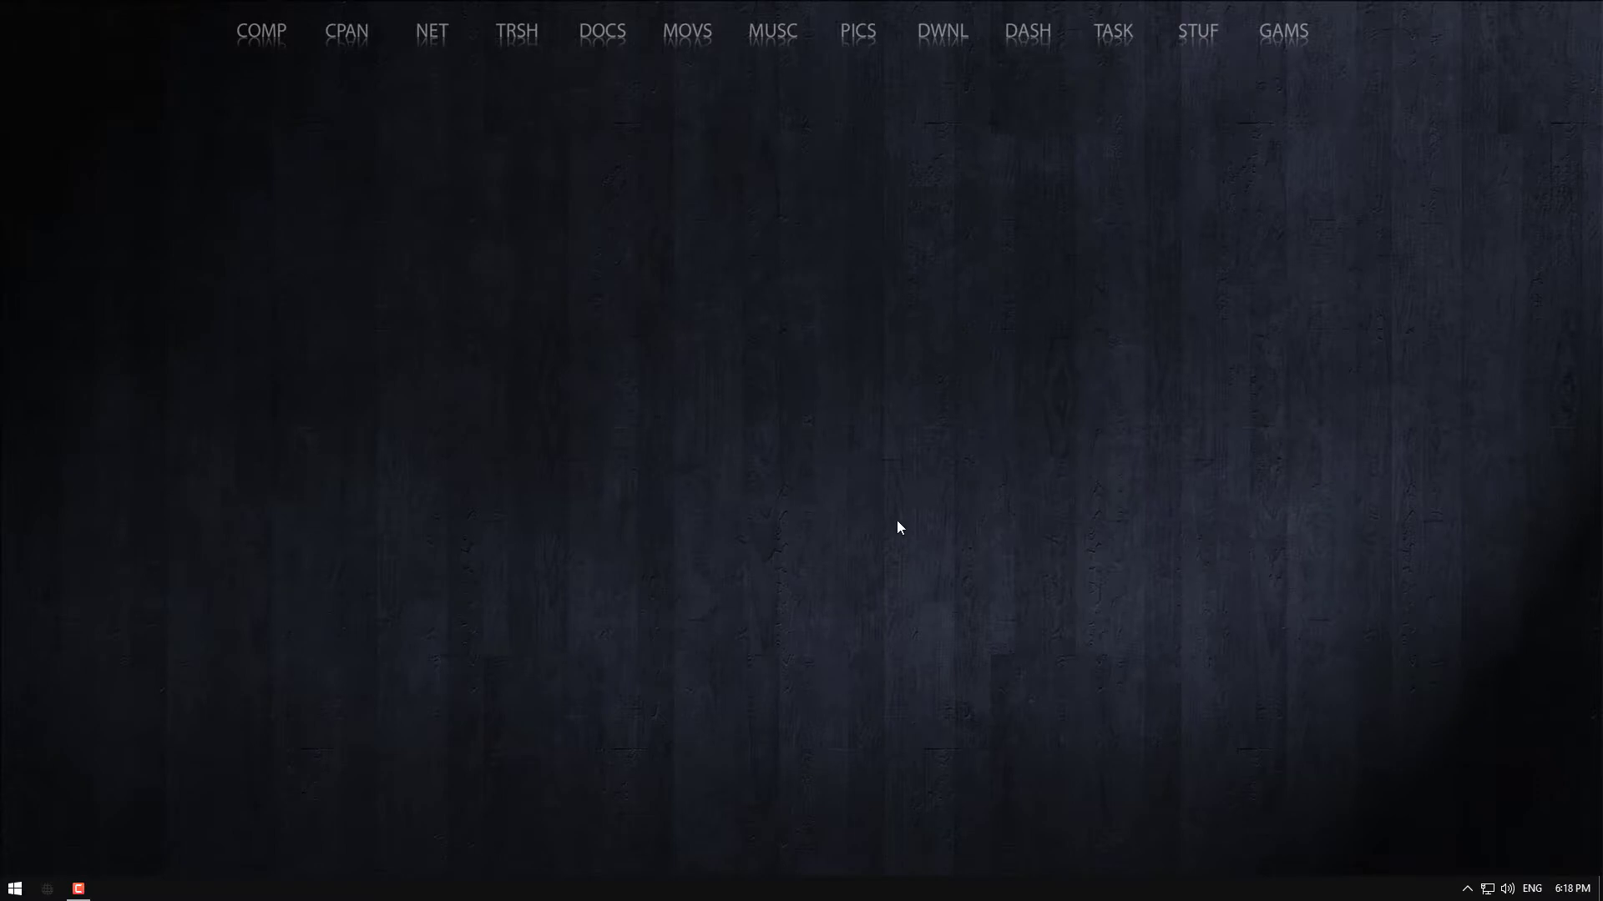